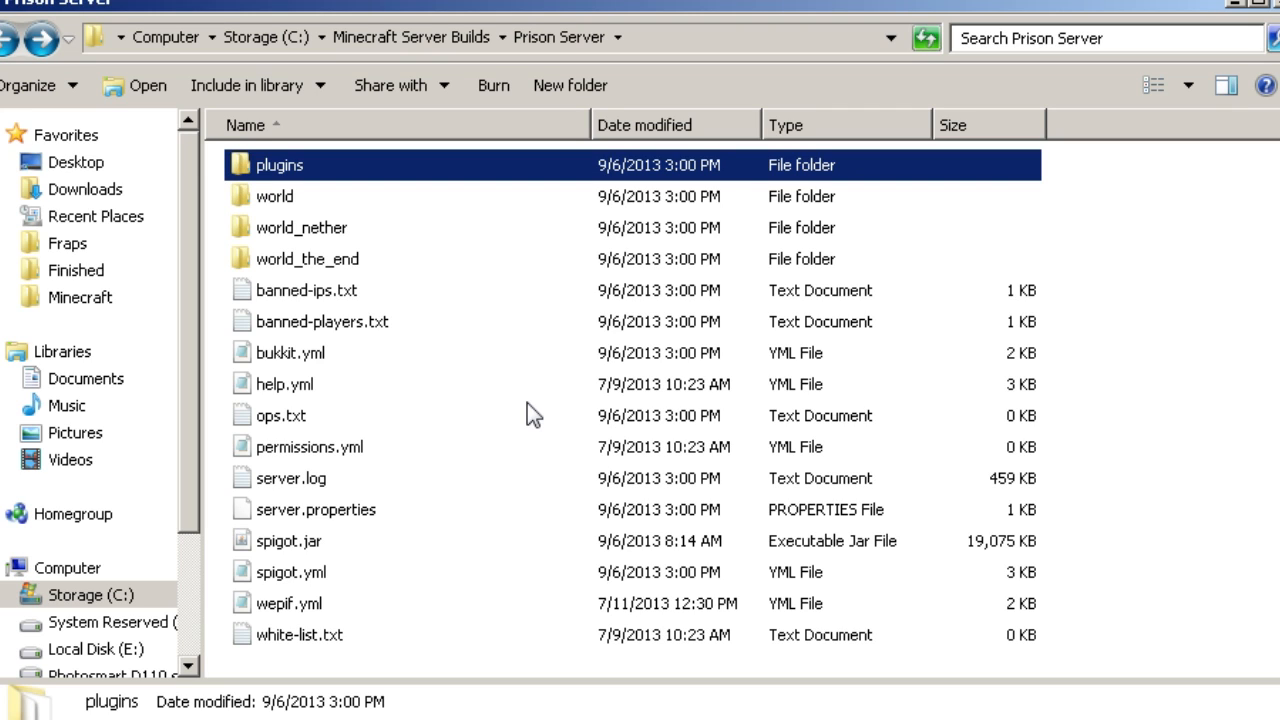
pyautogui.moveTo(538, 245)
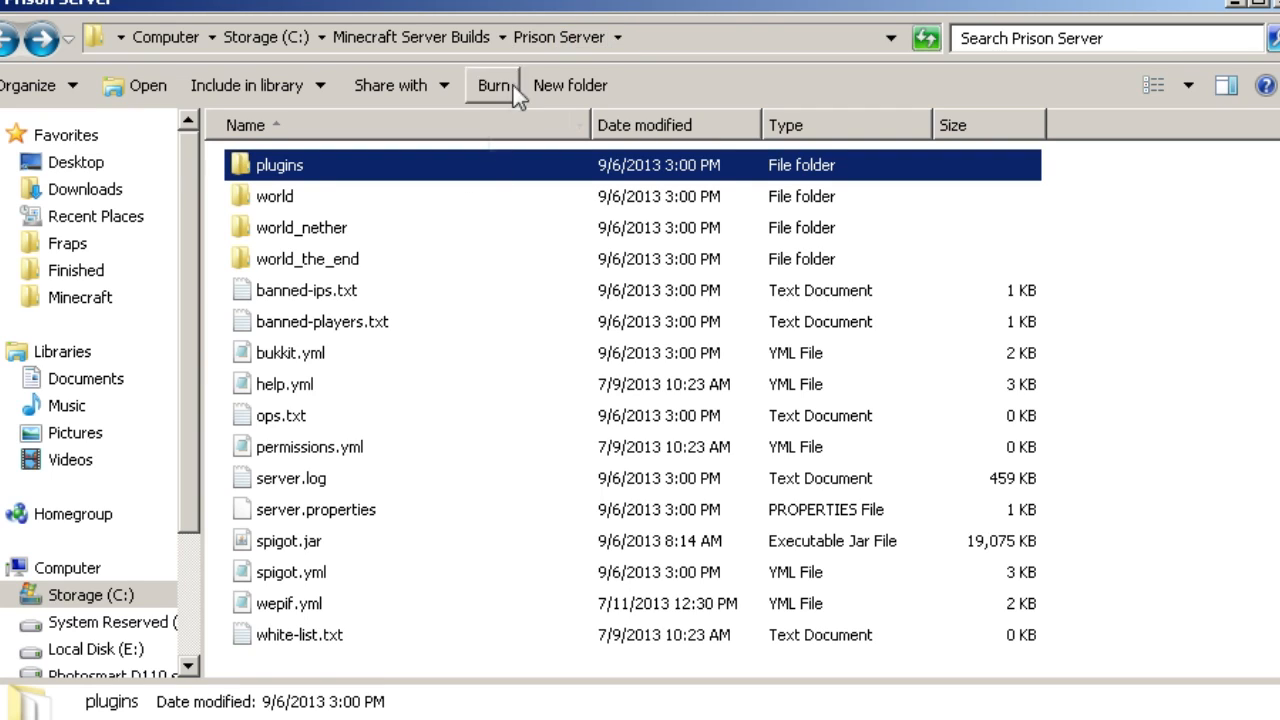
pyautogui.moveTo(577, 17)
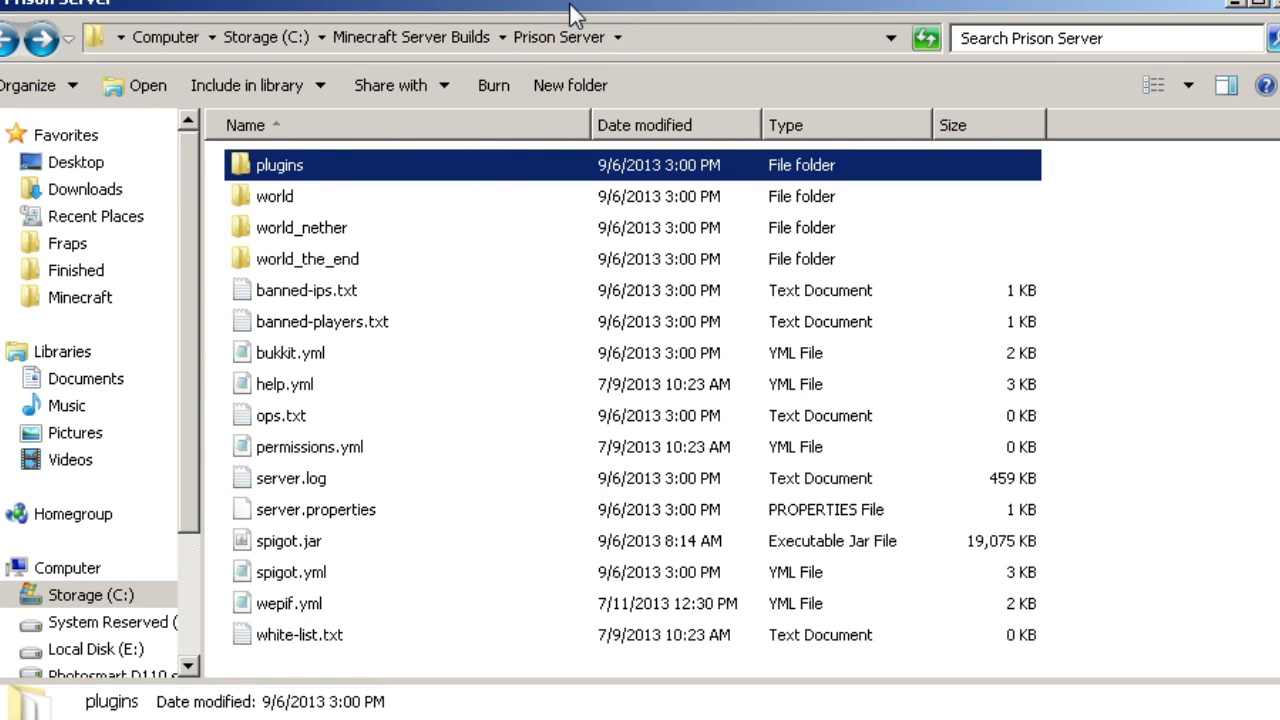
pyautogui.moveTo(462, 55)
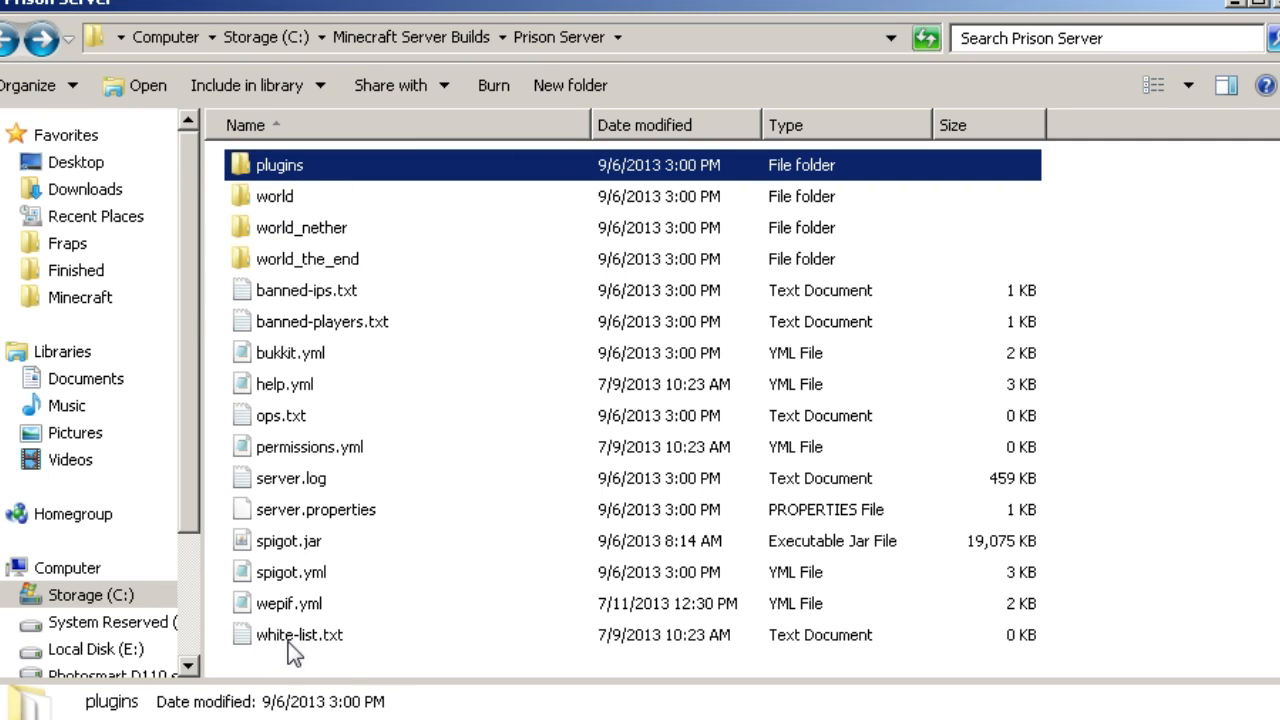
pyautogui.moveTo(287, 179)
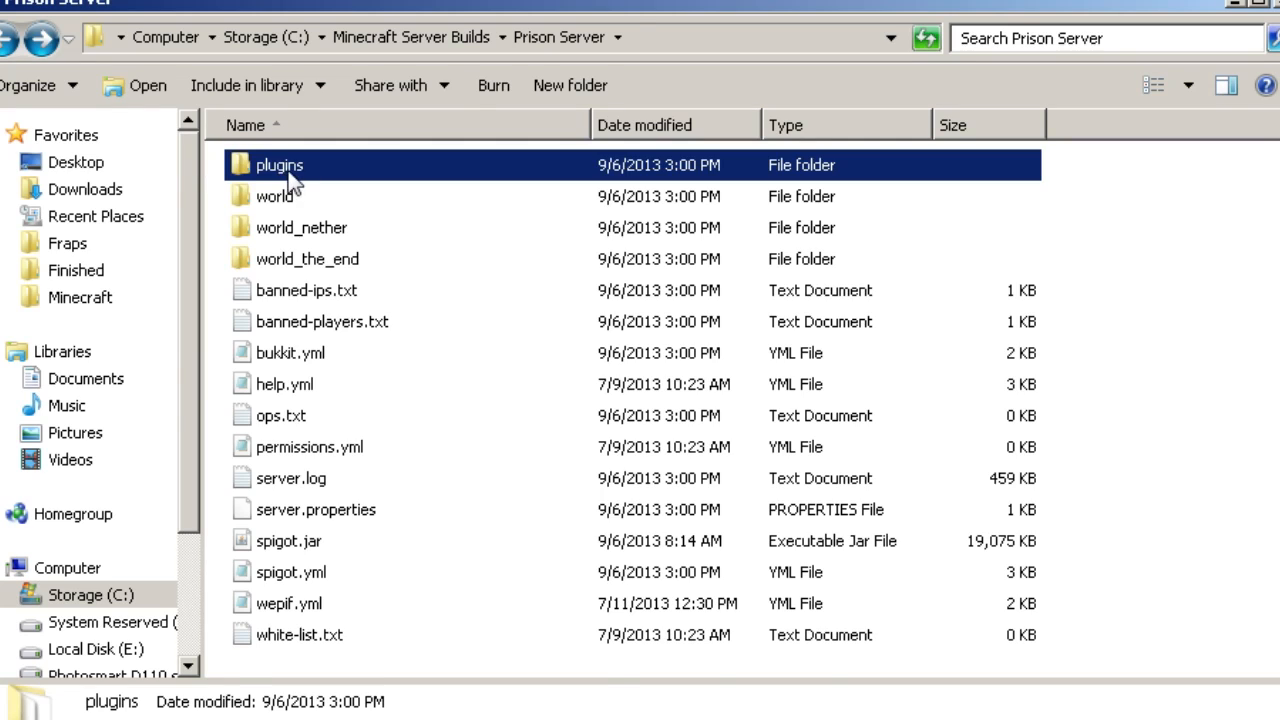
# Open the plugins folder and open Essentials config.yml in Notepad++
pyautogui.doubleClick(278, 165)
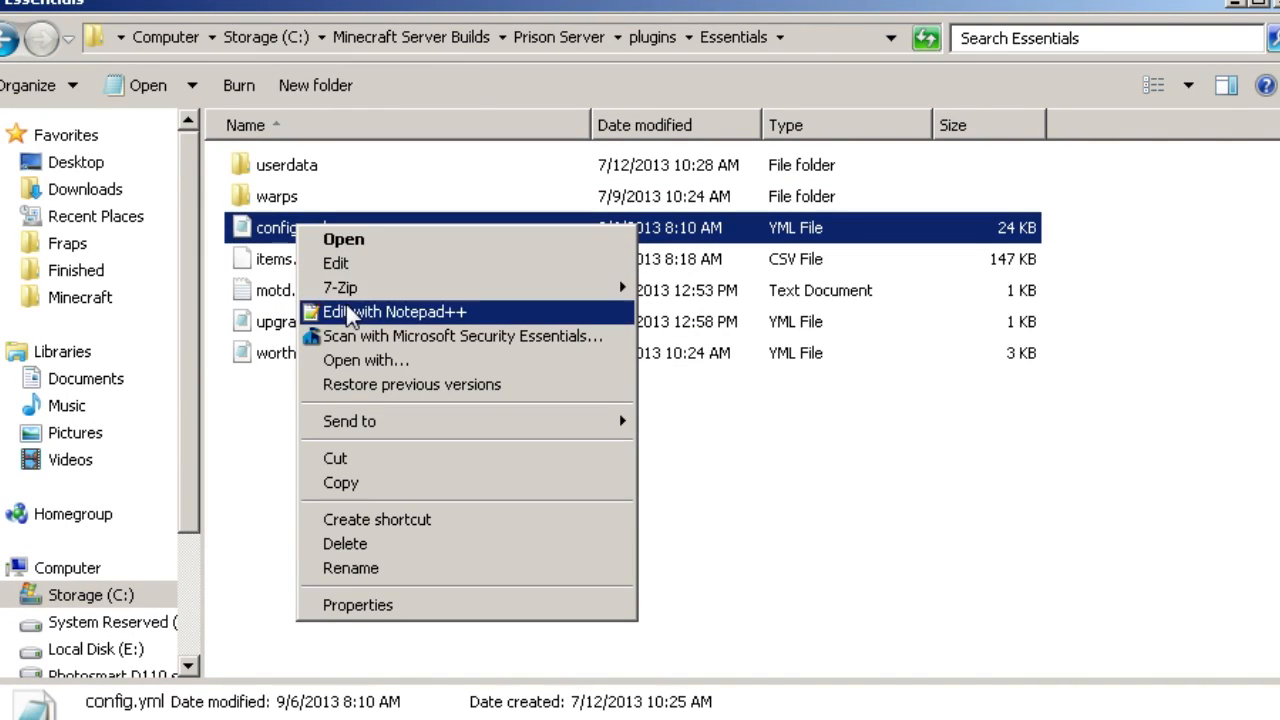
pyautogui.click(395, 310)
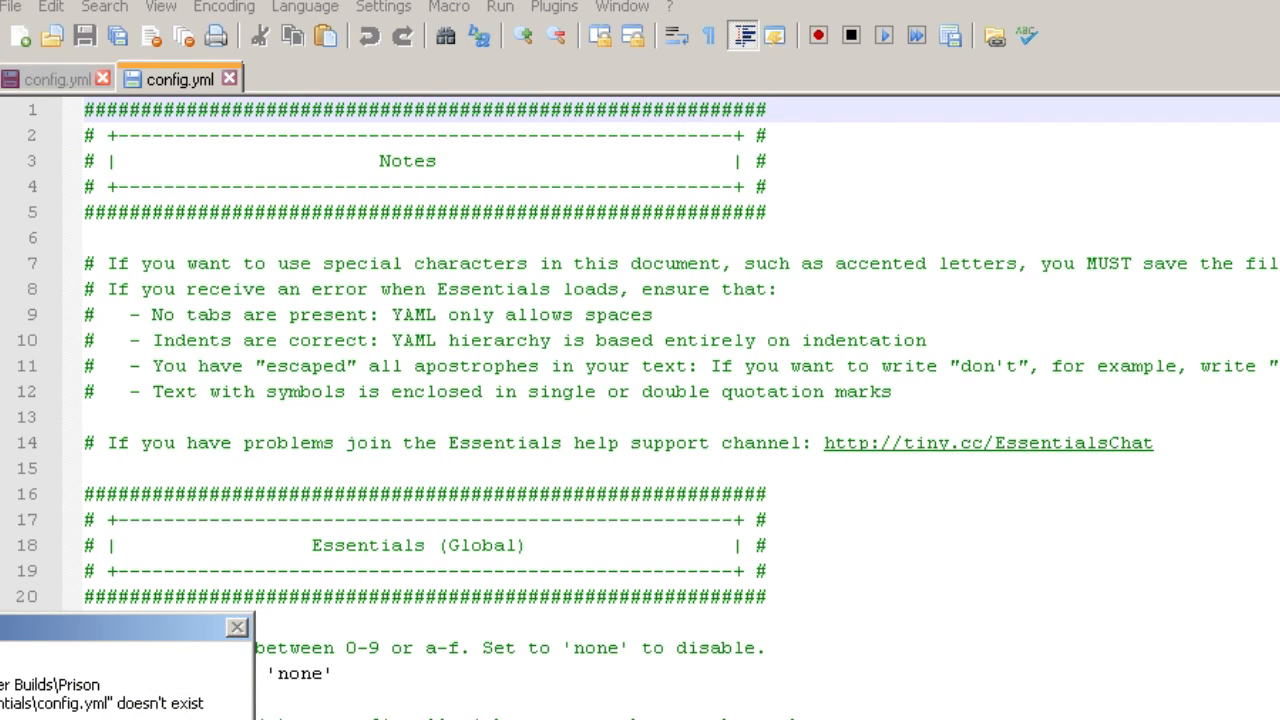
# Dismiss the missing-file notice and scroll to the per-warp-permission line
pyautogui.click(607, 443)
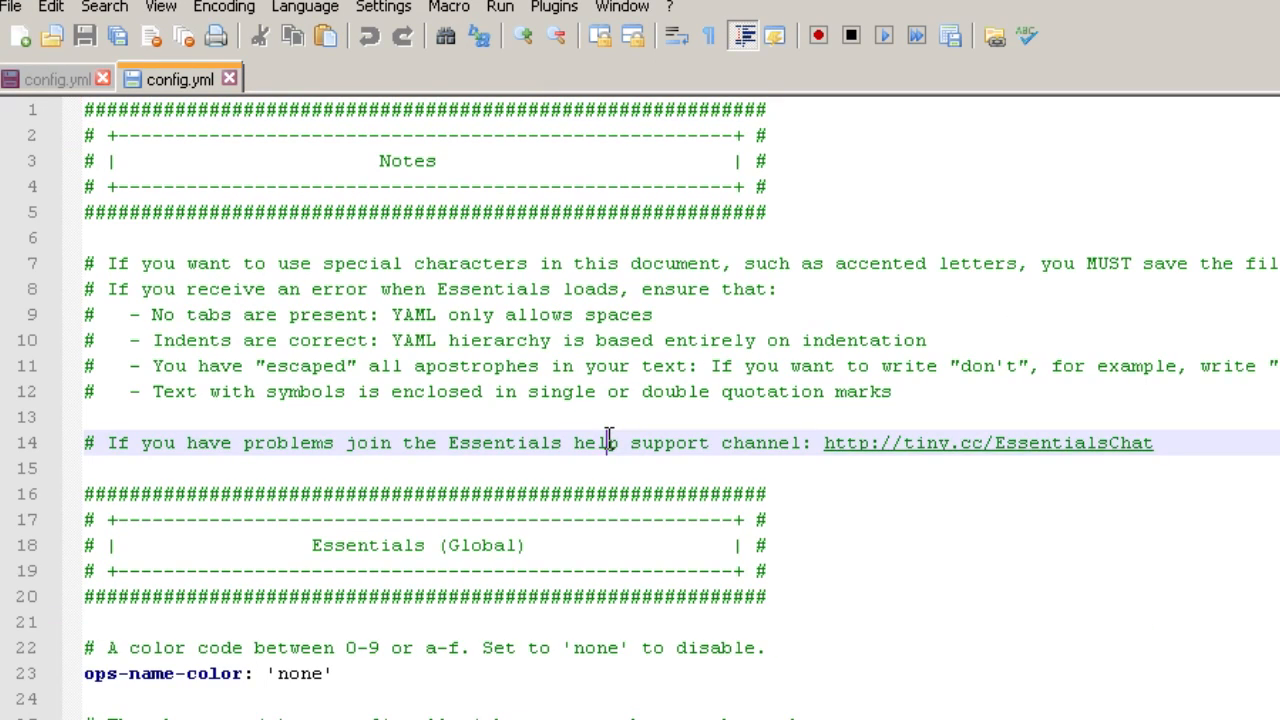
pyautogui.scroll(-3)
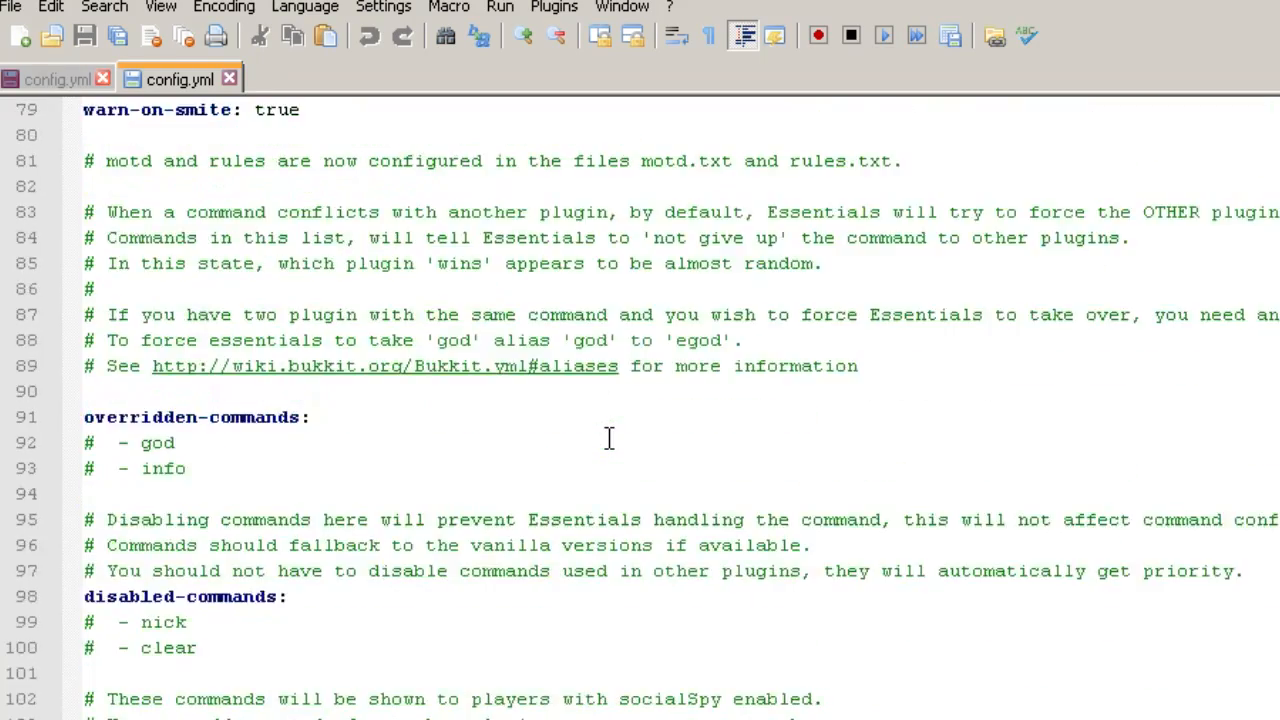
pyautogui.scroll(-3)
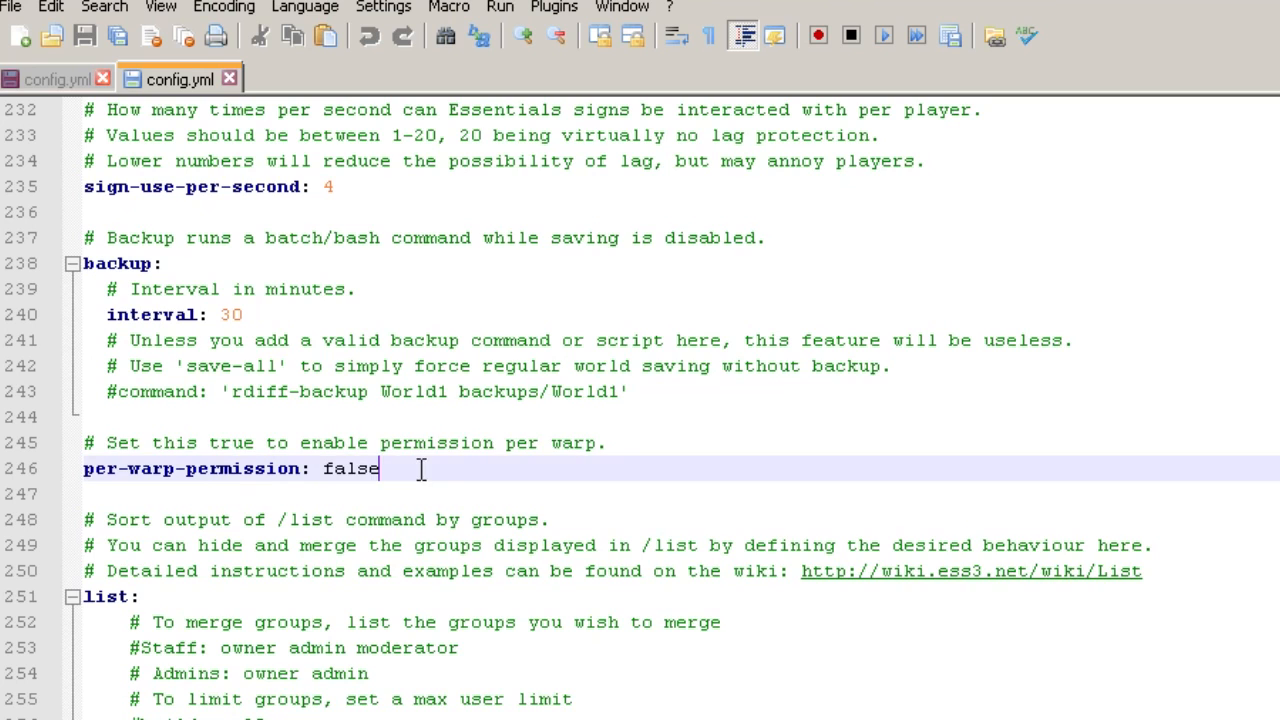
pyautogui.moveTo(335, 322)
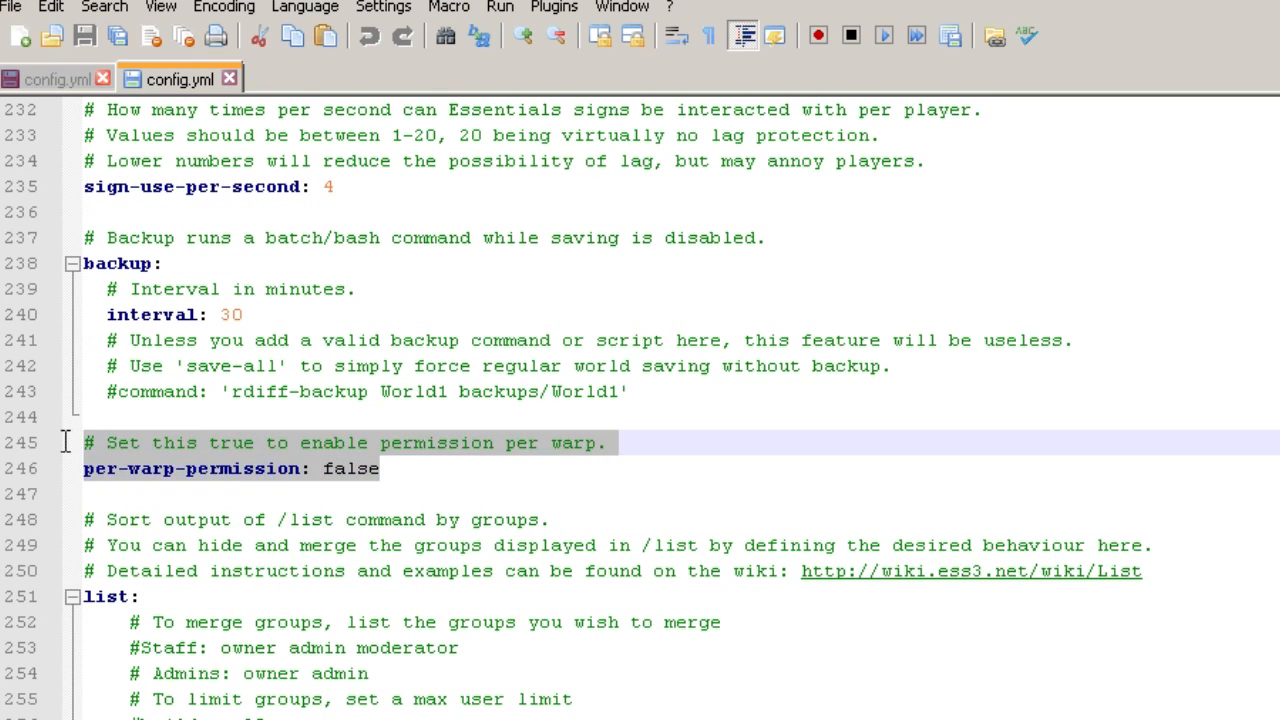
# Change the per-warp-permission value from false to true
pyautogui.click(383, 469)
pyautogui.write('t')
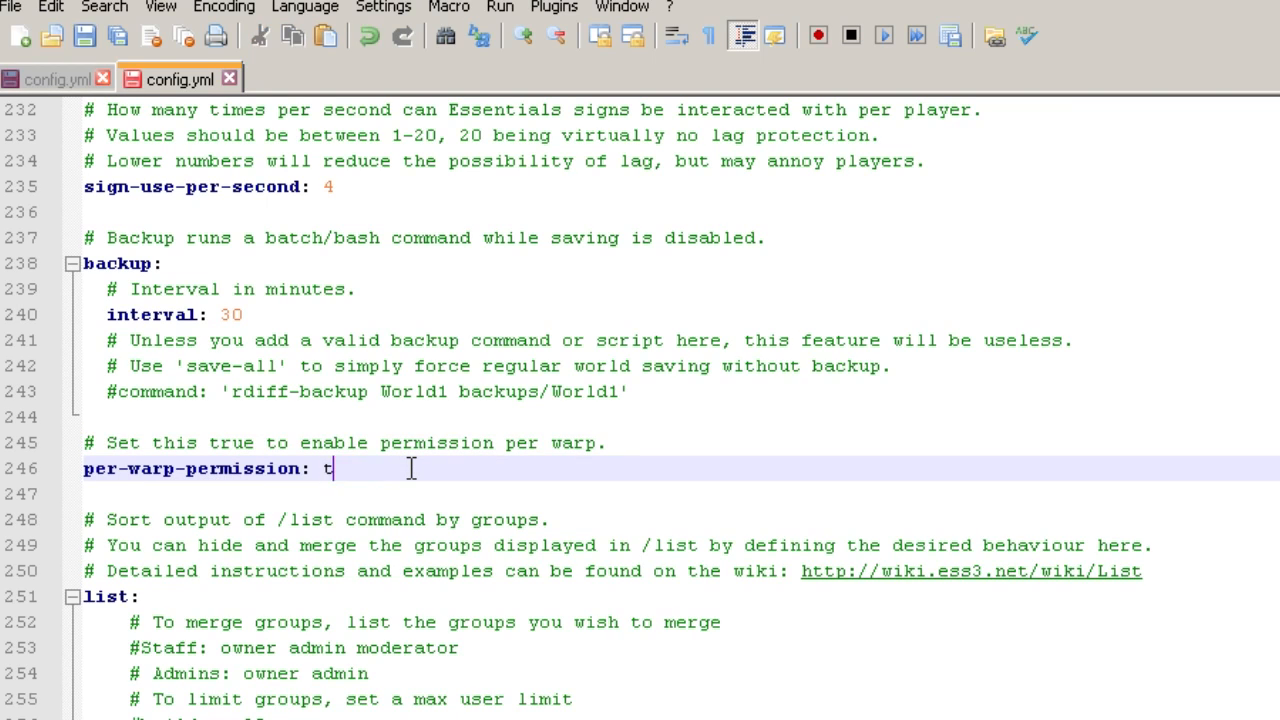
pyautogui.write('rue')
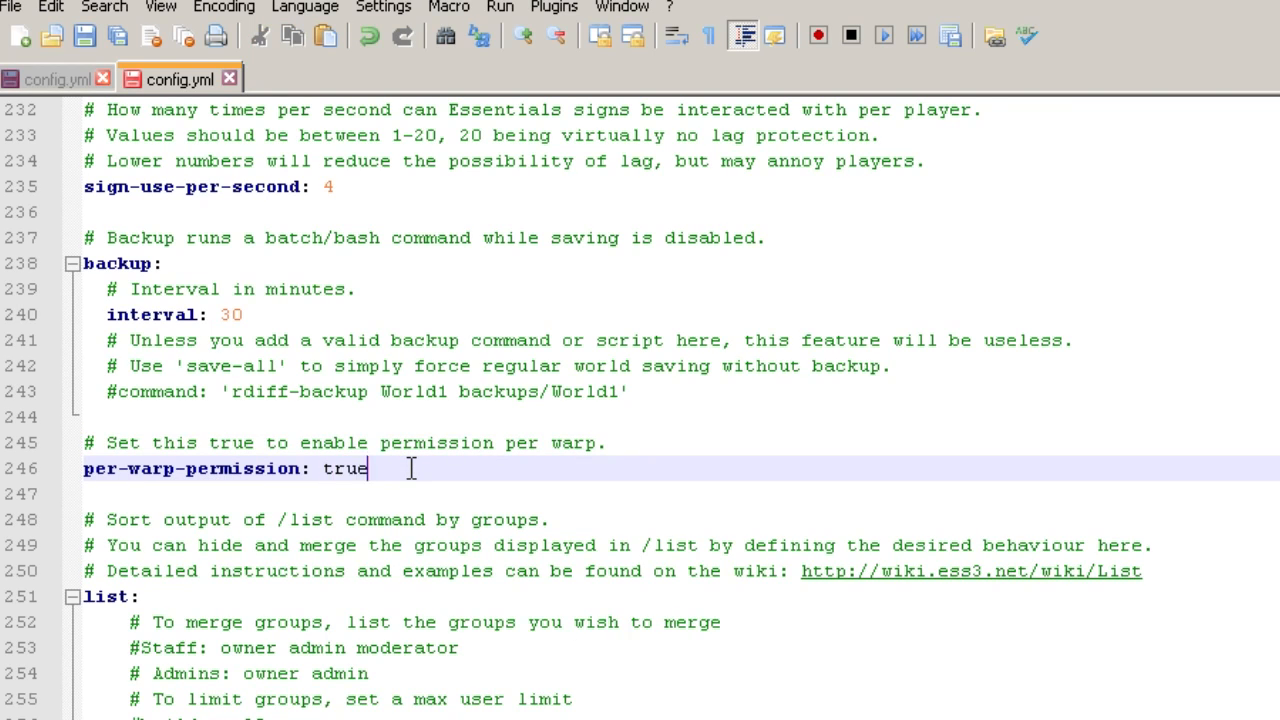